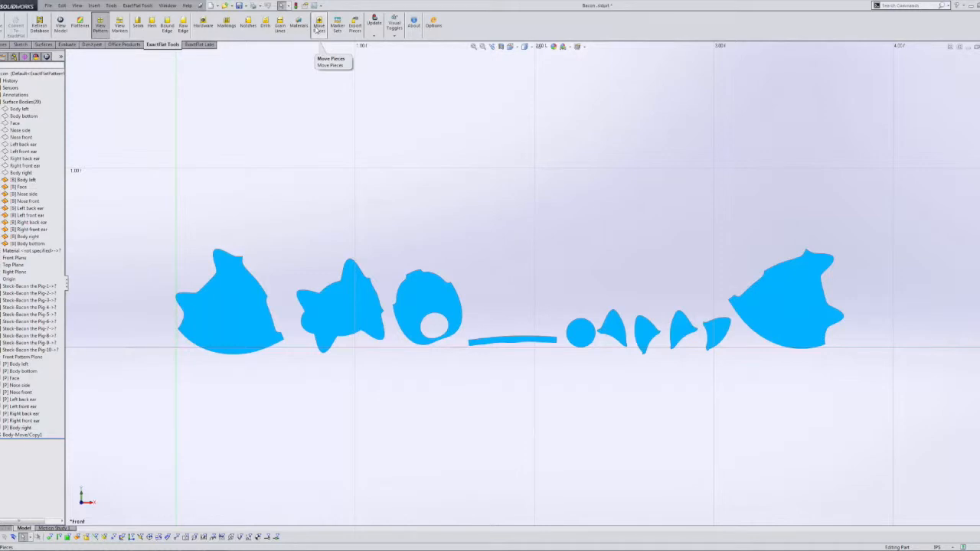
- Activate Move Pieces on the ExactFlat Tools tab to reposition the flattened pattern pieces
click(319, 22)
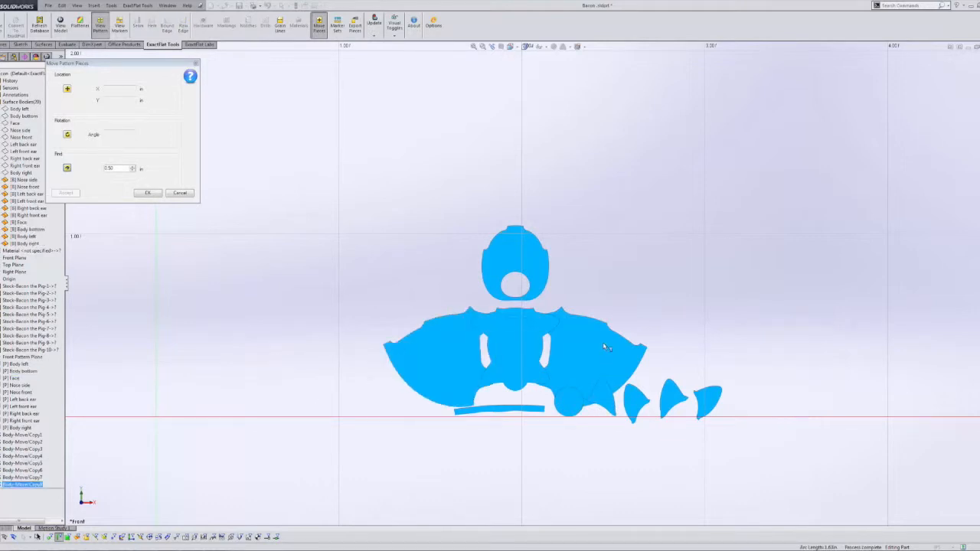
mouse_move(494, 241)
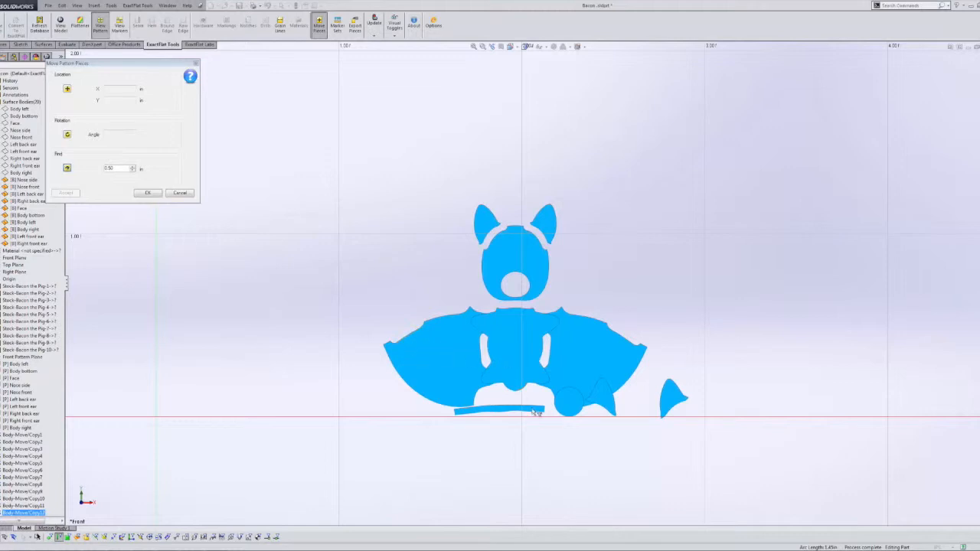
- Zoom out to view the body, belly, head and ear pieces while arranging them
scroll(down, 3)
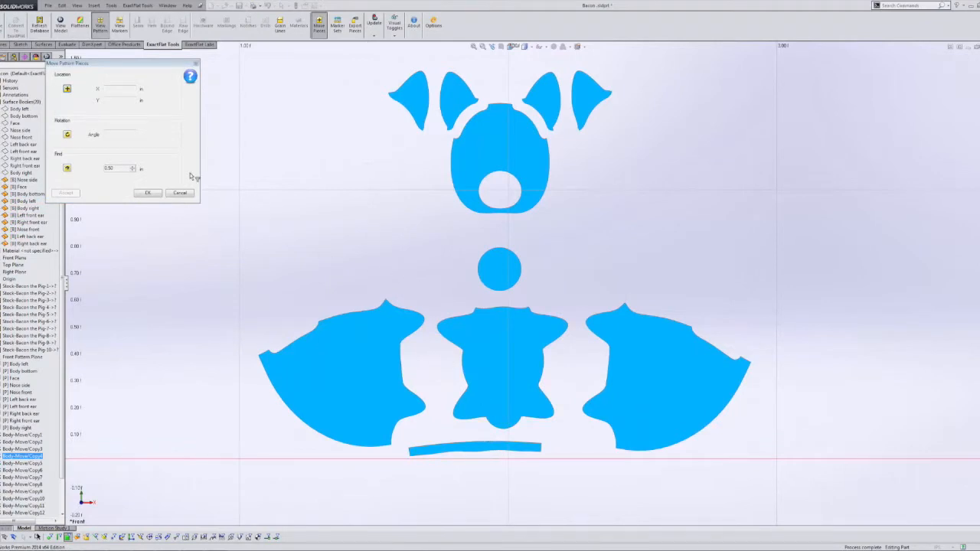
mouse_move(497, 249)
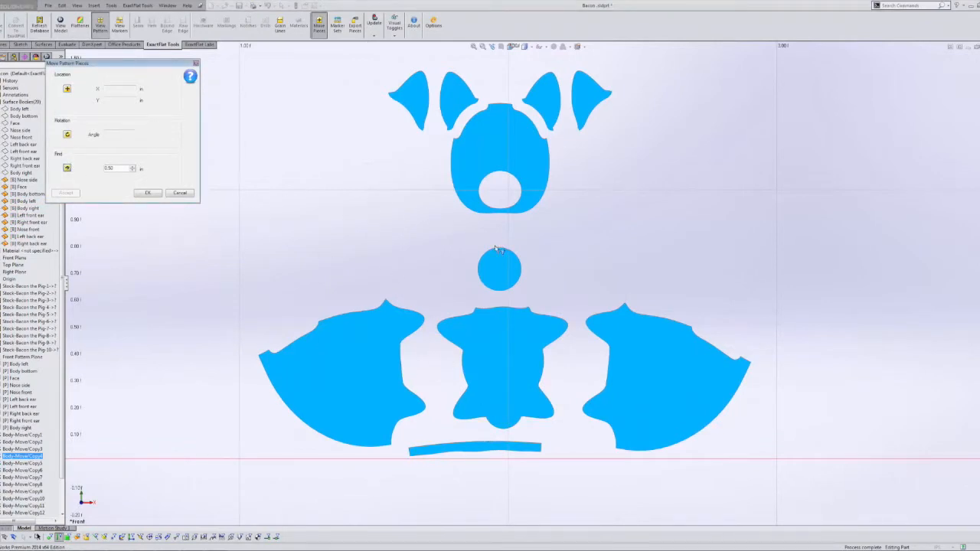